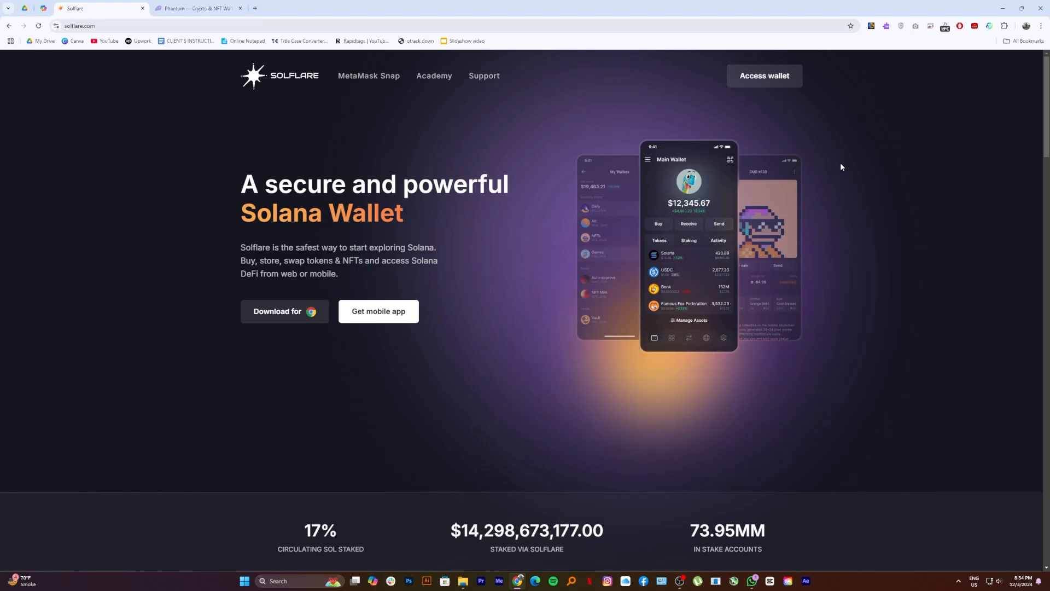
- Scroll the Solflare homepage past the staking statistics to the Security is Key section
{"action": "scroll", "scroll_direction": "down", "scroll_amount": 3}
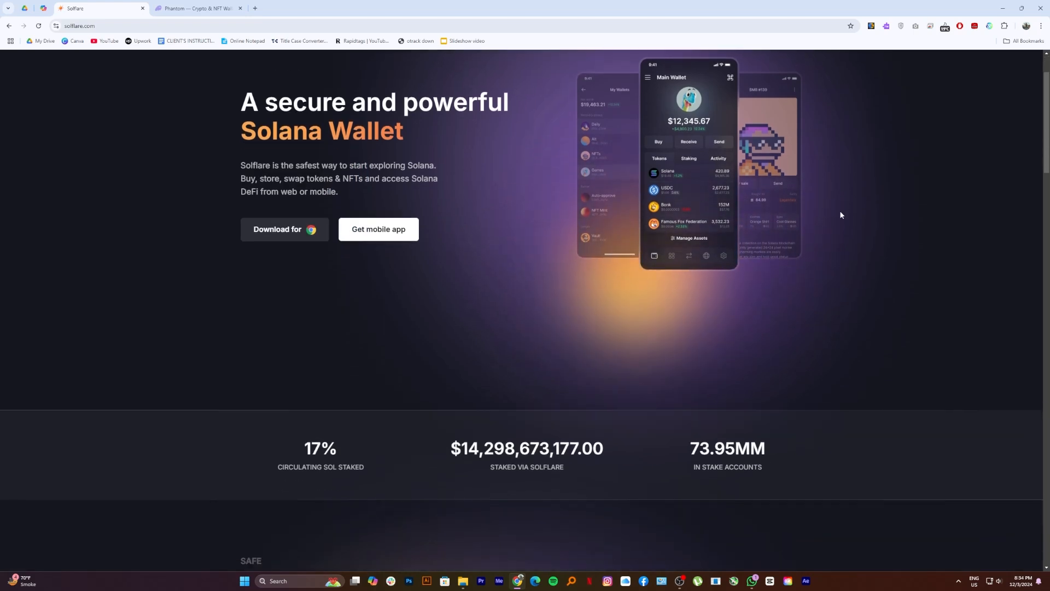
{"action": "scroll", "scroll_direction": "down", "scroll_amount": 3}
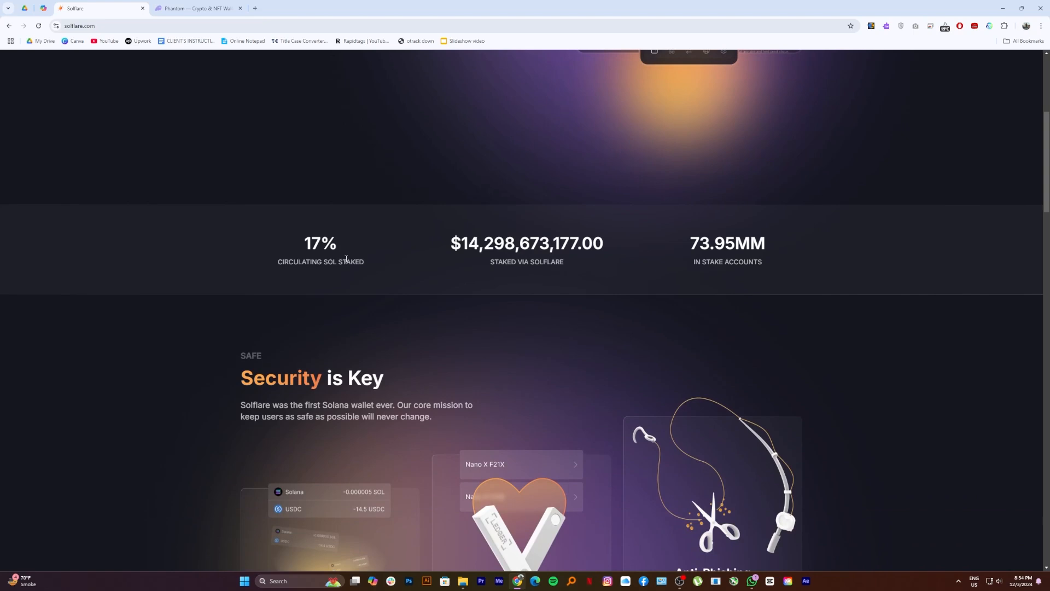
{"action": "scroll", "scroll_direction": "down", "scroll_amount": 3}
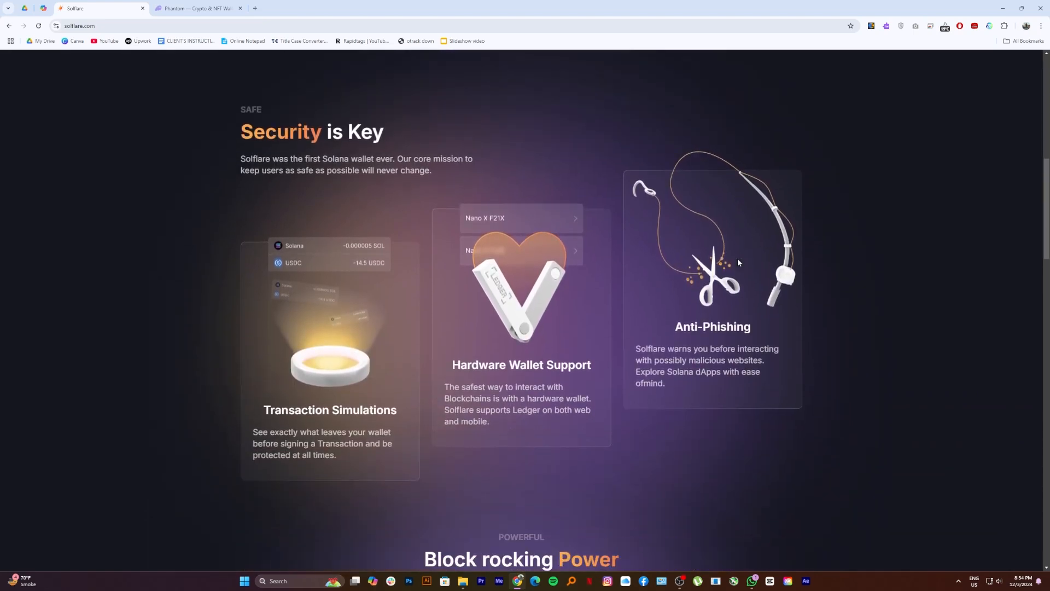
{"action": "mouse_move", "coordinate": [254, 260]}
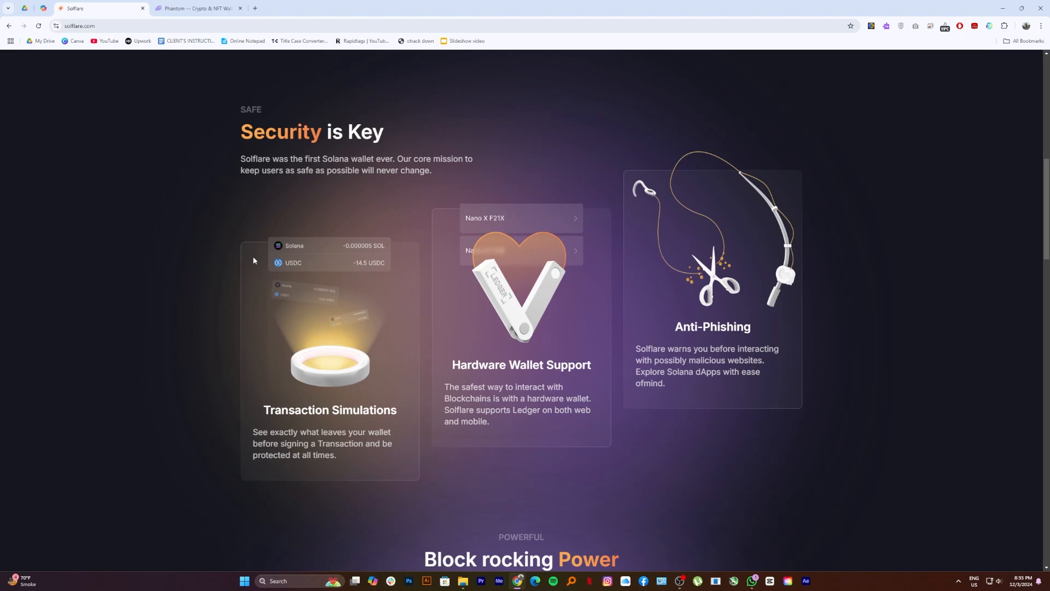
- Scroll through the Block rocking Power and Assistance sections down to the Solflare testimonials
{"action": "scroll", "scroll_direction": "down", "scroll_amount": 3}
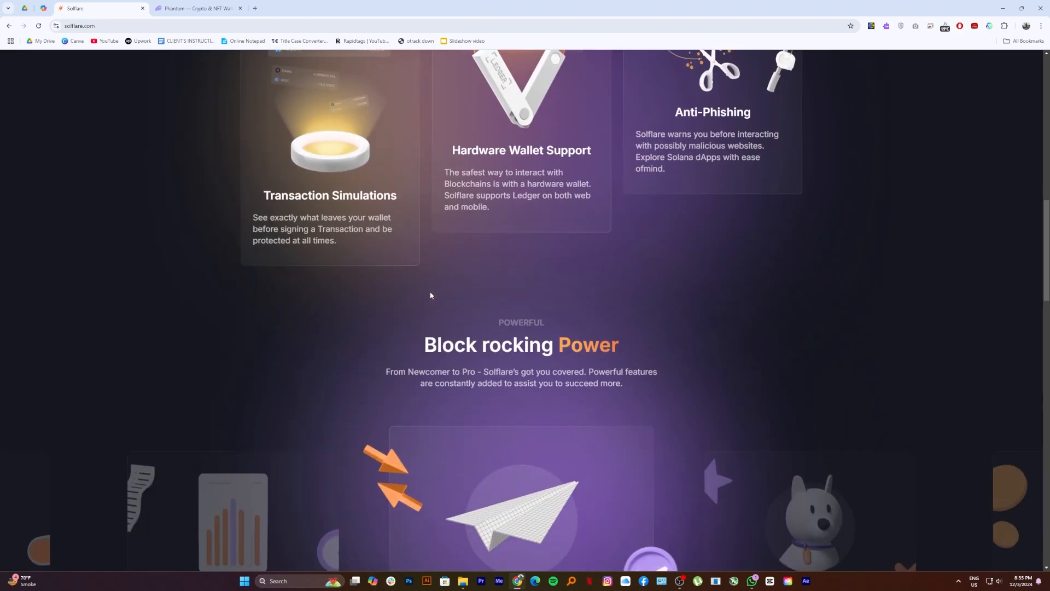
{"action": "scroll", "scroll_direction": "down", "scroll_amount": 3}
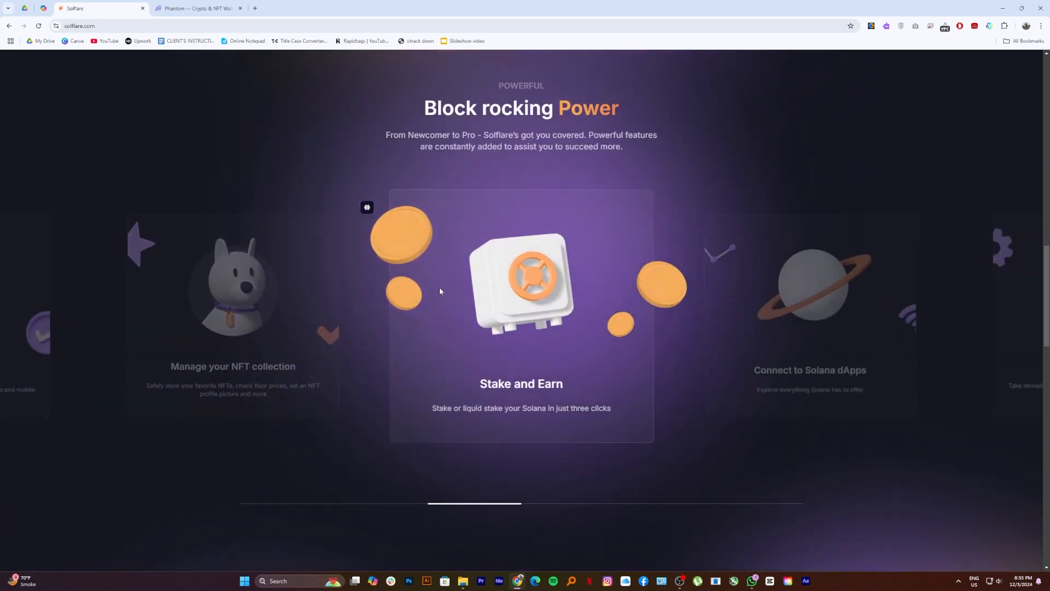
{"action": "scroll", "scroll_direction": "down", "scroll_amount": 3}
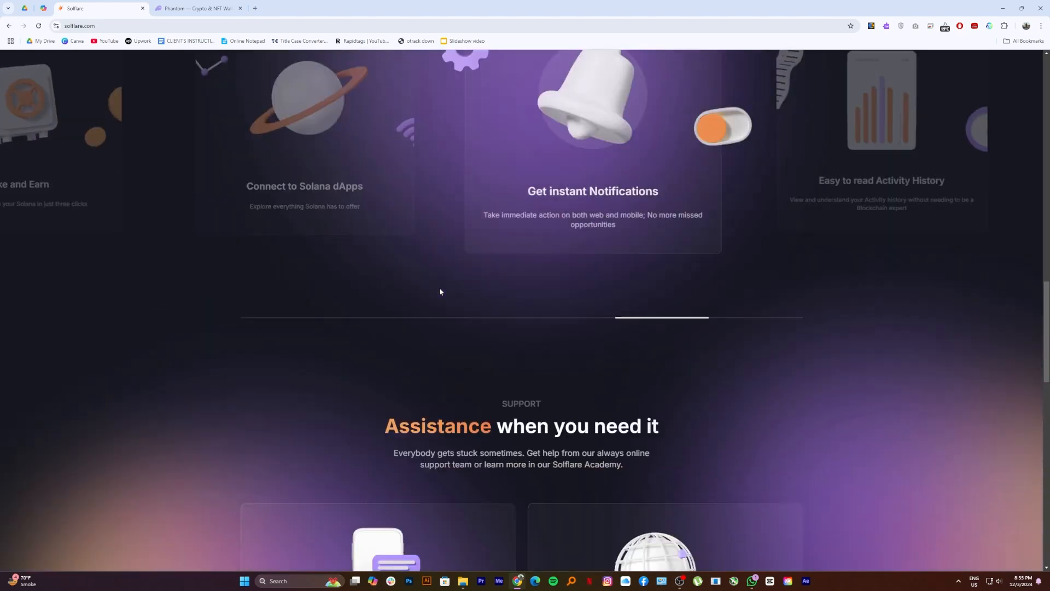
{"action": "scroll", "scroll_direction": "down", "scroll_amount": 3}
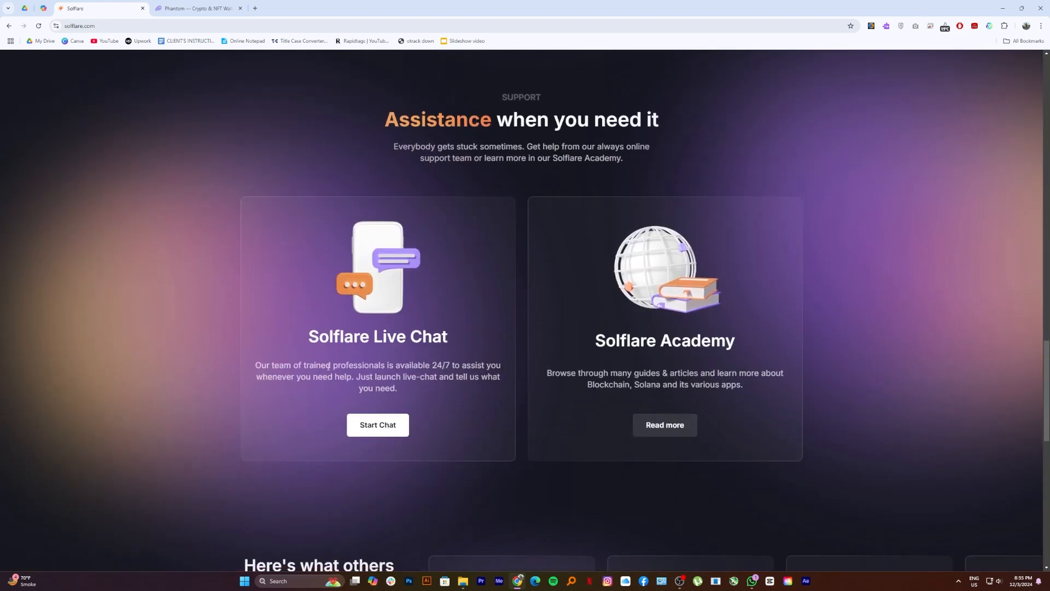
{"action": "mouse_move", "coordinate": [747, 364]}
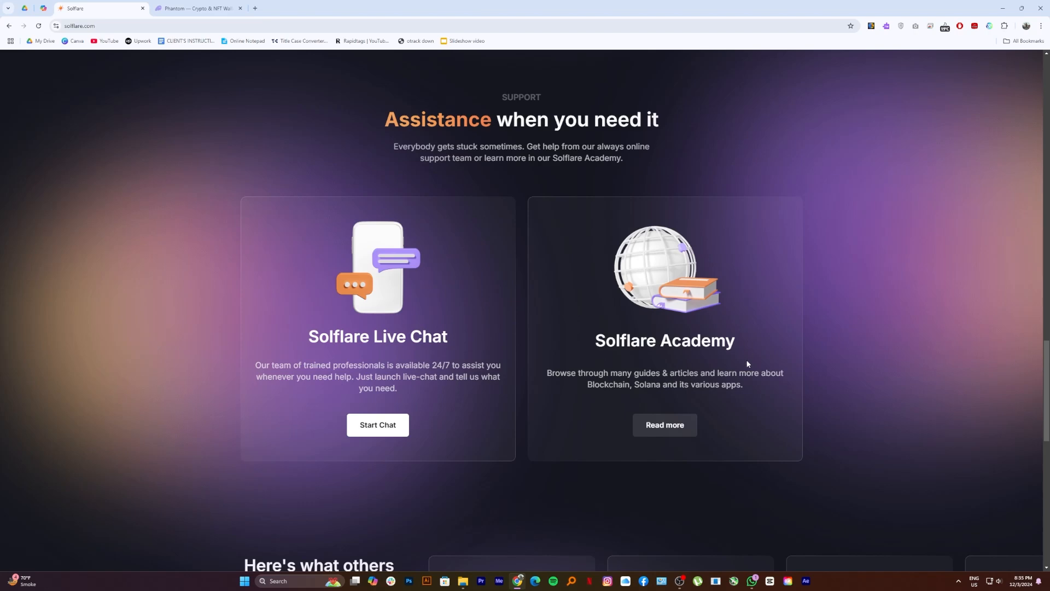
{"action": "scroll", "scroll_direction": "down", "scroll_amount": 3}
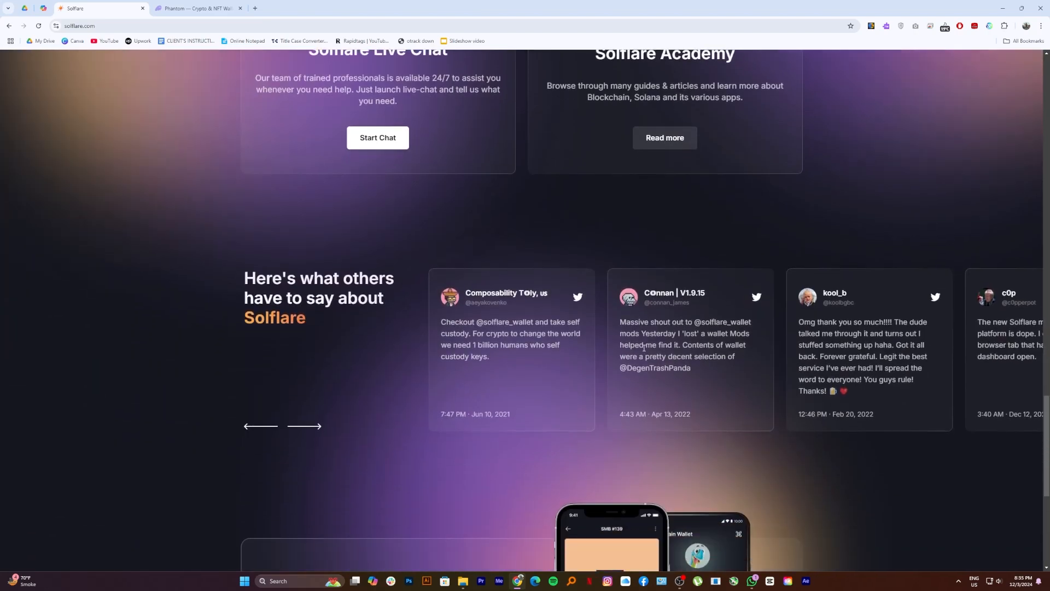
{"action": "scroll", "scroll_direction": "down", "scroll_amount": 3}
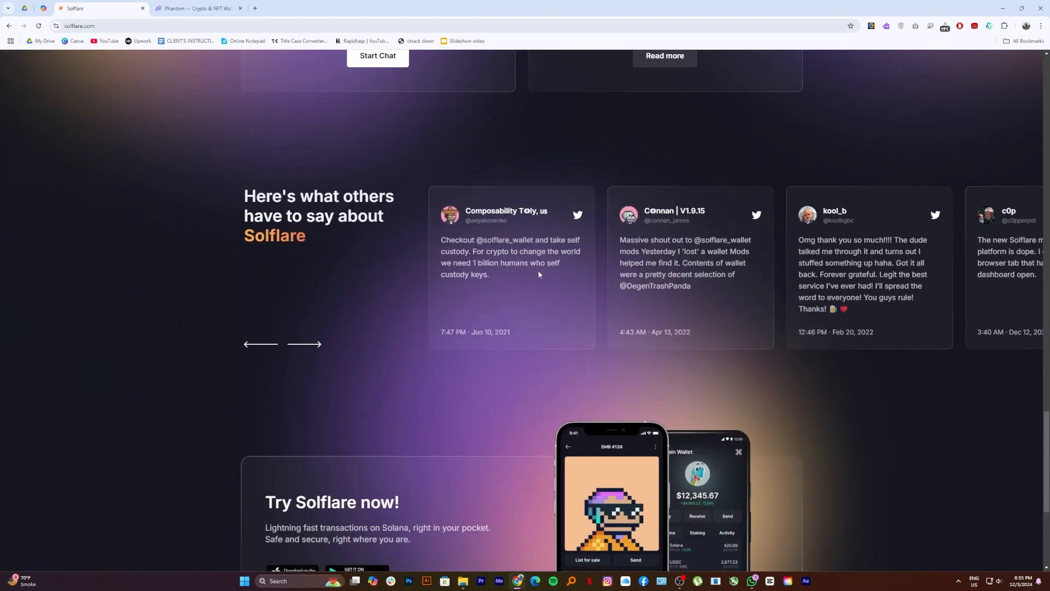
{"action": "mouse_move", "coordinate": [272, 293]}
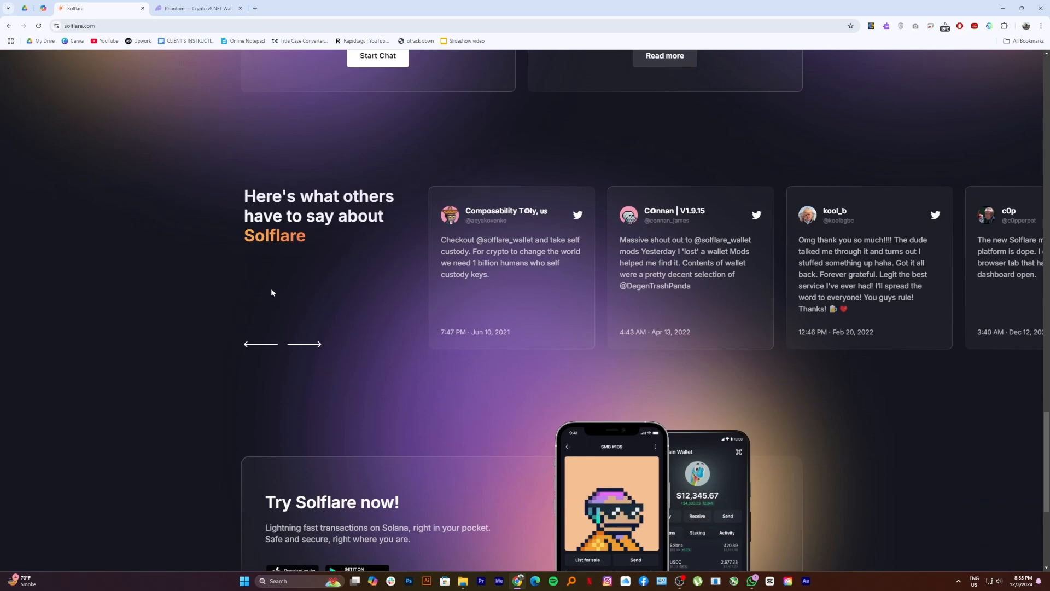
- Switch to the Phantom wallet homepage tab
{"action": "left_click", "coordinate": [199, 9]}
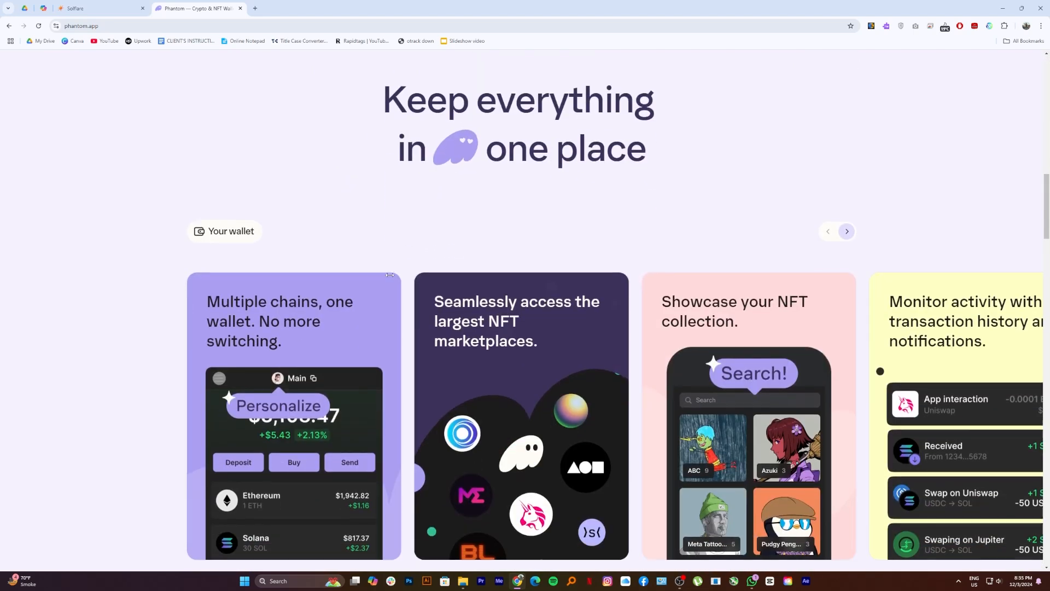
- Cycle through the Phantom wallet feature cards to the no-limits card and back to the multiple-chains card
{"action": "scroll", "scroll_direction": "down", "scroll_amount": 3}
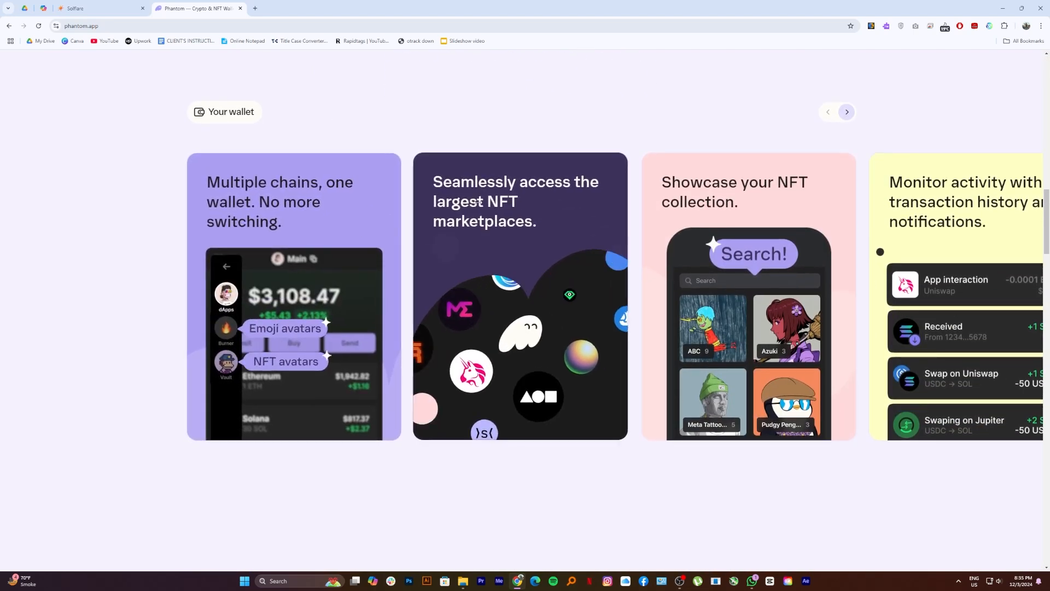
{"action": "left_click", "coordinate": [847, 112]}
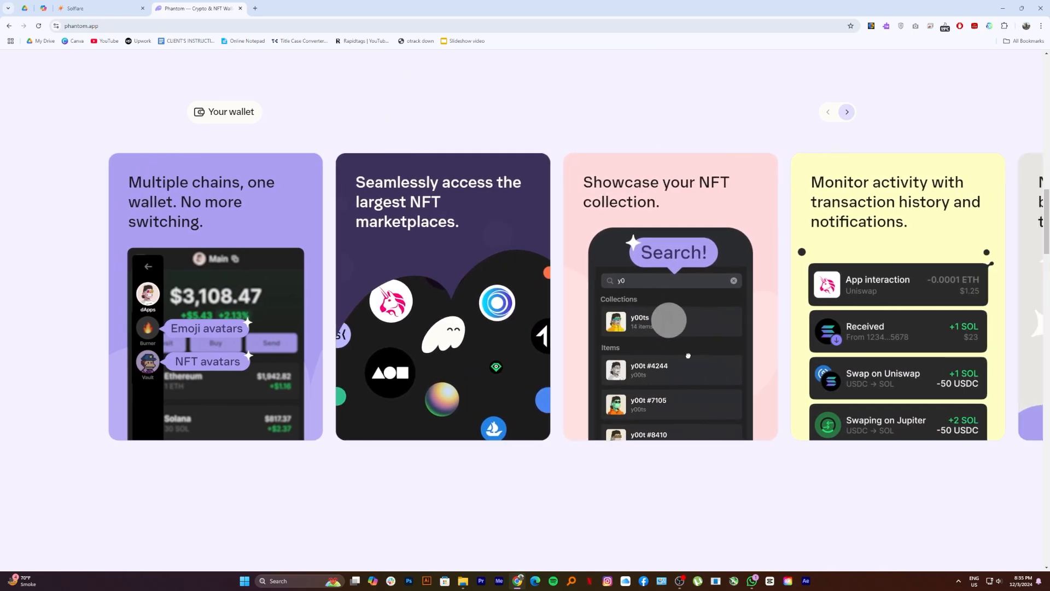
{"action": "left_click", "coordinate": [846, 112]}
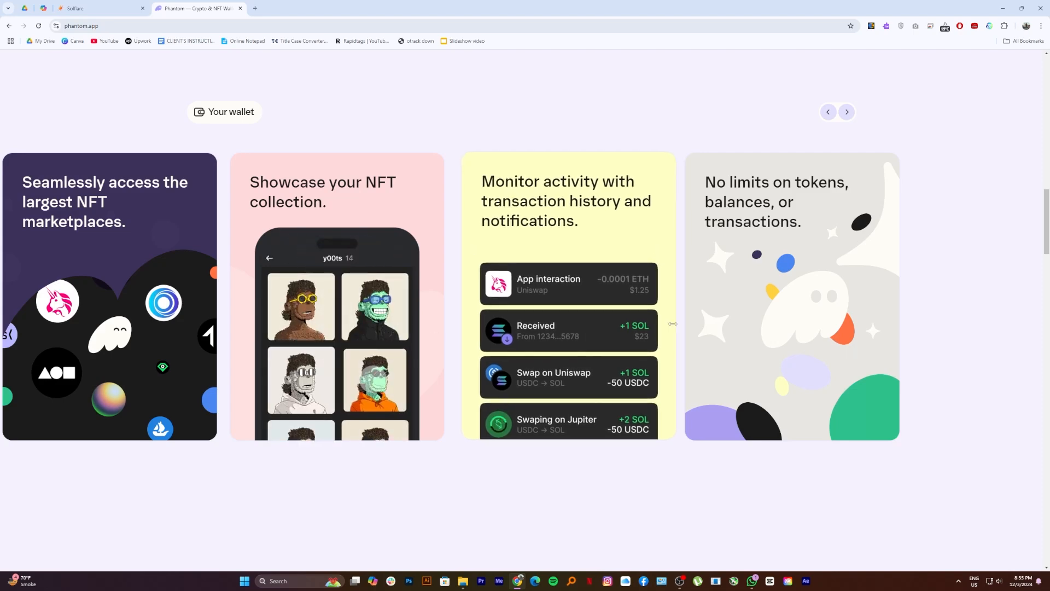
{"action": "left_click", "coordinate": [828, 111]}
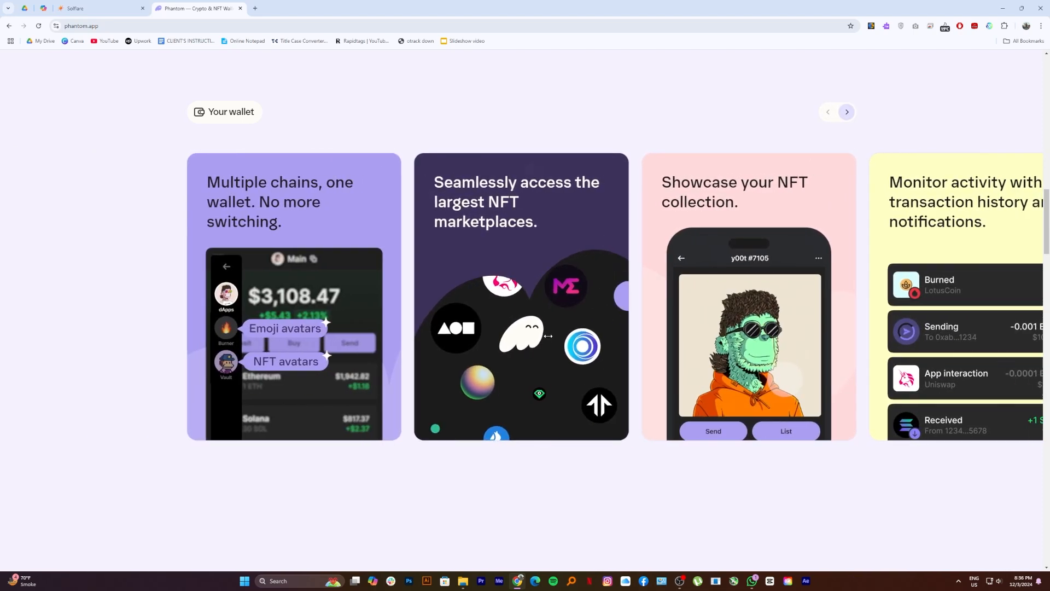
- Scroll to Powerful tools made for everyone and advance the web3 tools cards toward the Your security section
{"action": "scroll", "scroll_direction": "down", "scroll_amount": 3}
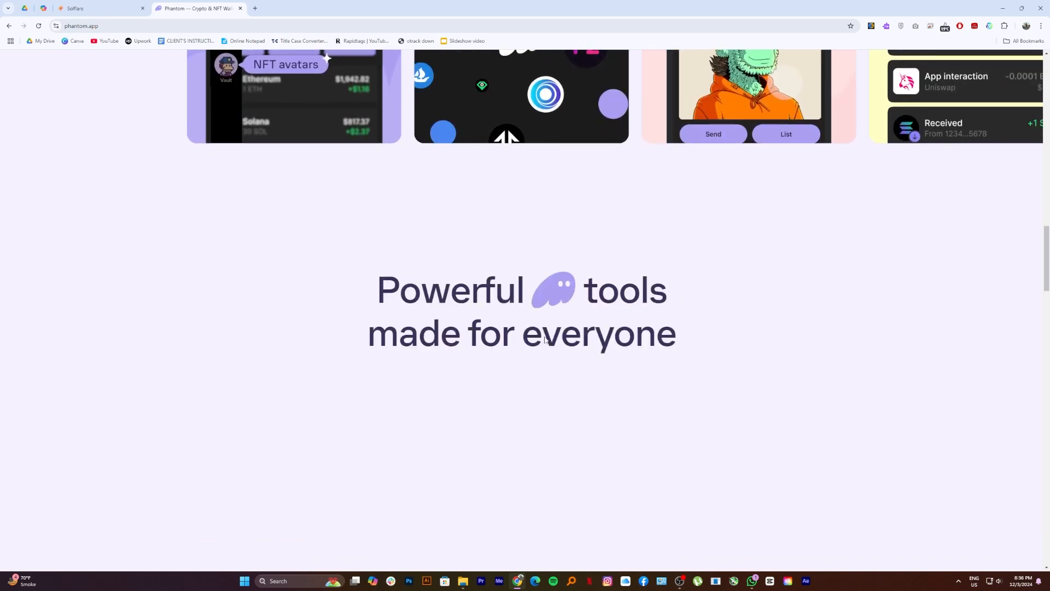
{"action": "scroll", "scroll_direction": "down", "scroll_amount": 3}
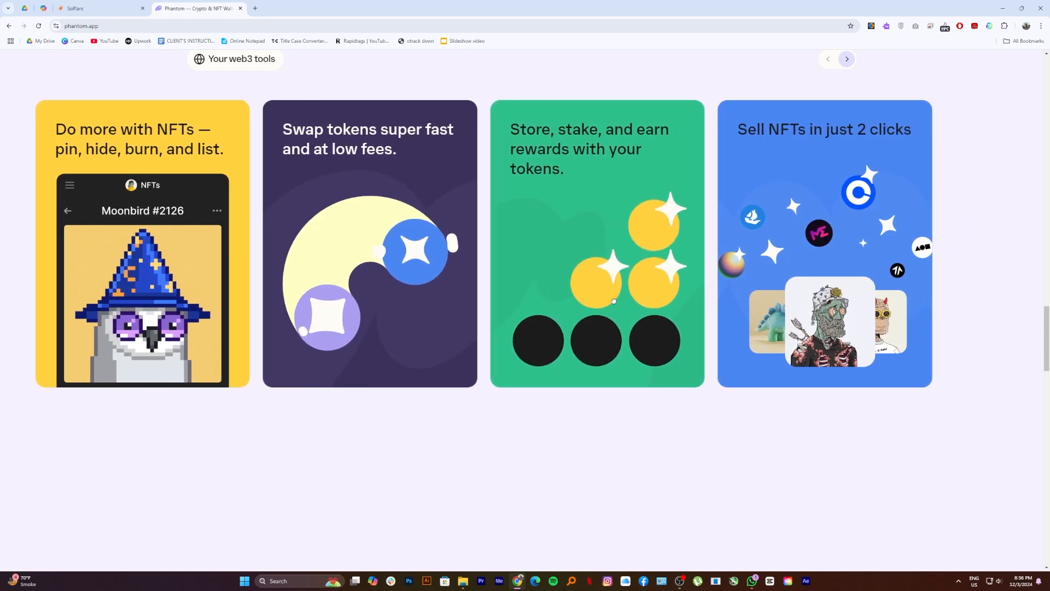
{"action": "left_click", "coordinate": [847, 58]}
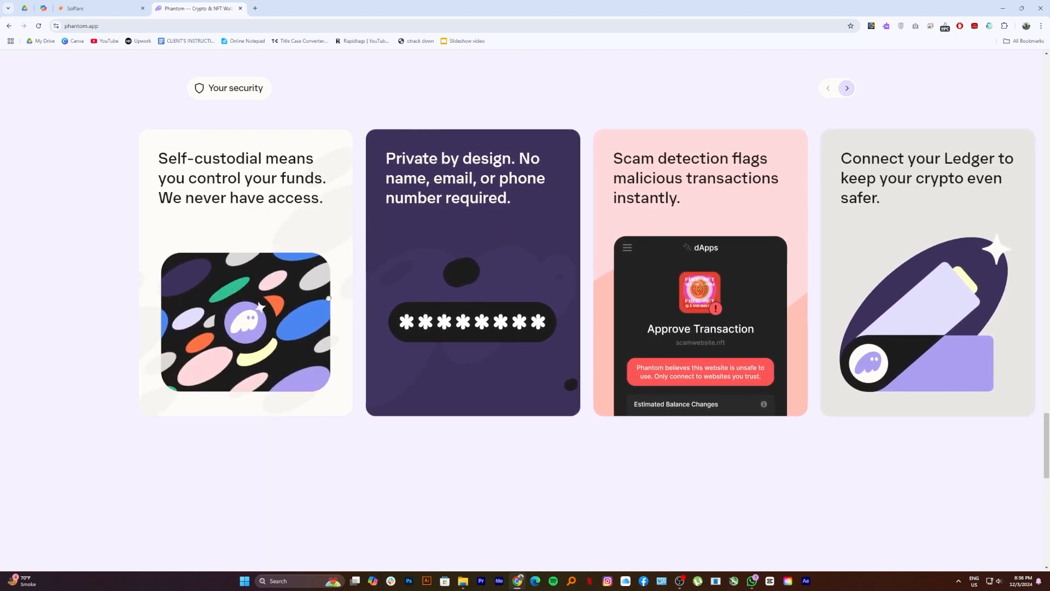
- Advance the security cards to the 24/7 support card and scroll to the download and newsletter footer
{"action": "left_click", "coordinate": [847, 87]}
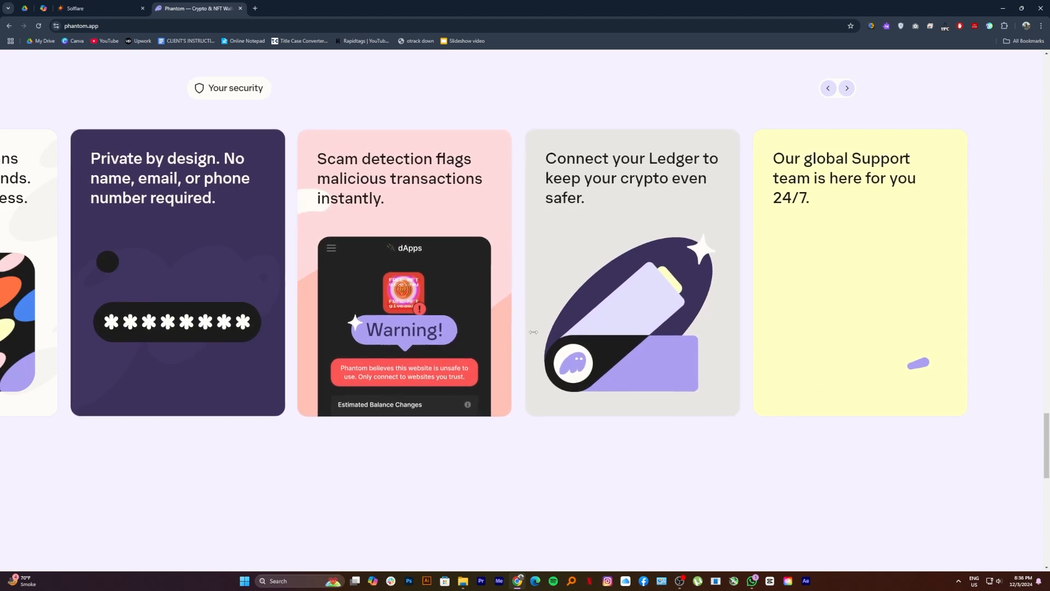
{"action": "scroll", "scroll_direction": "down", "scroll_amount": 3}
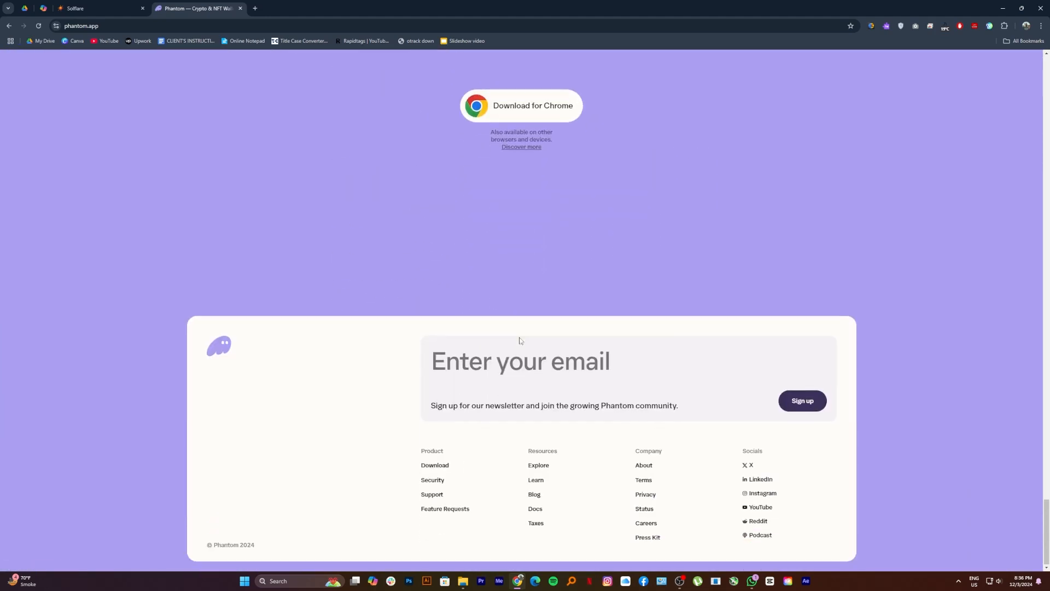